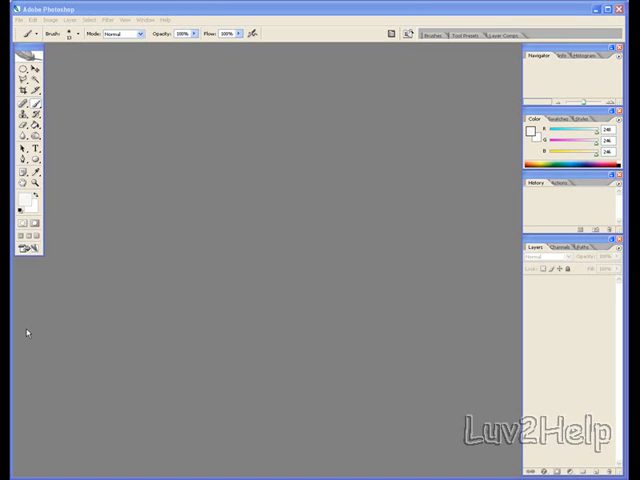
{"action": "mouse_move", "coordinate": [88, 97]}
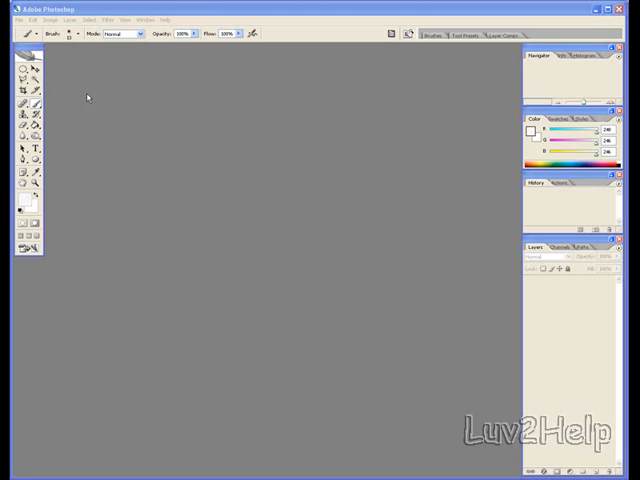
Step: Create a new 300 × 300 pixel document with a white background using File > New
{"action": "left_click", "coordinate": [11, 19]}
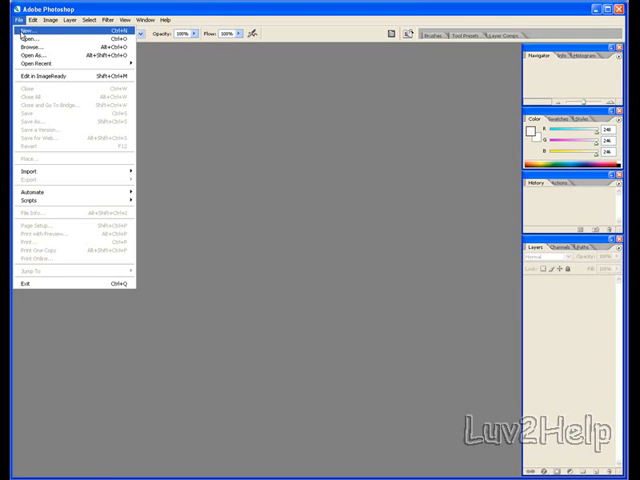
{"action": "left_click", "coordinate": [24, 28]}
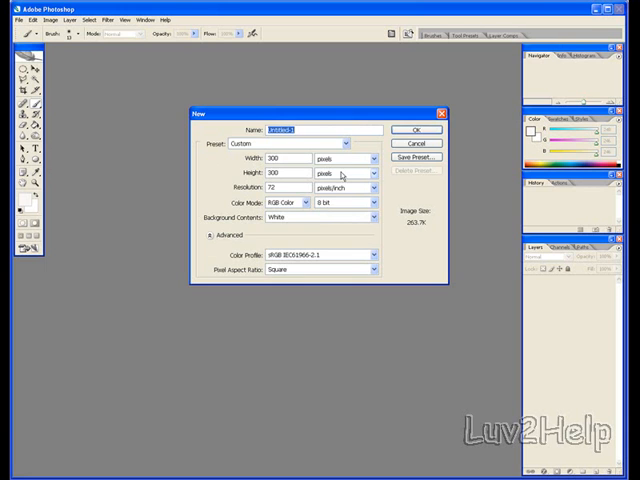
{"action": "left_click", "coordinate": [416, 129]}
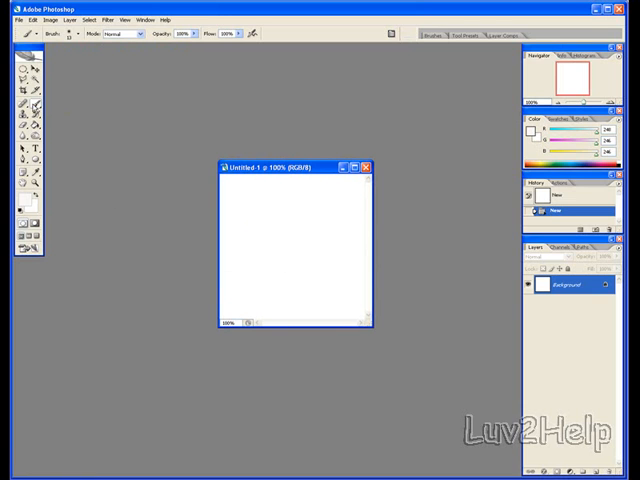
{"action": "mouse_move", "coordinate": [20, 205]}
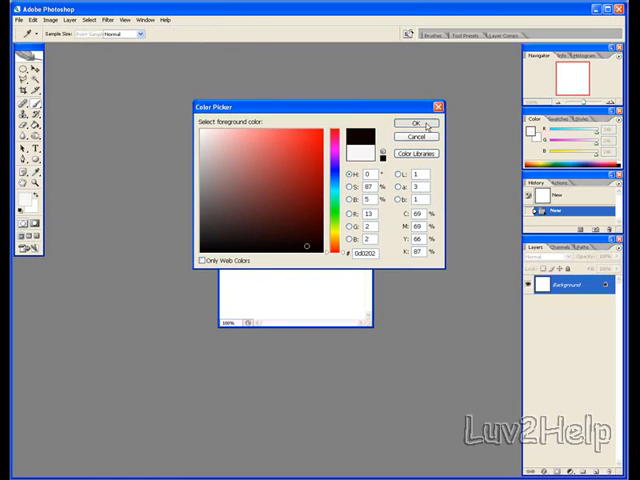
Step: Set the foreground to near-black and brush a diagonal X stroke with curved arcs around it
{"action": "left_click", "coordinate": [411, 123]}
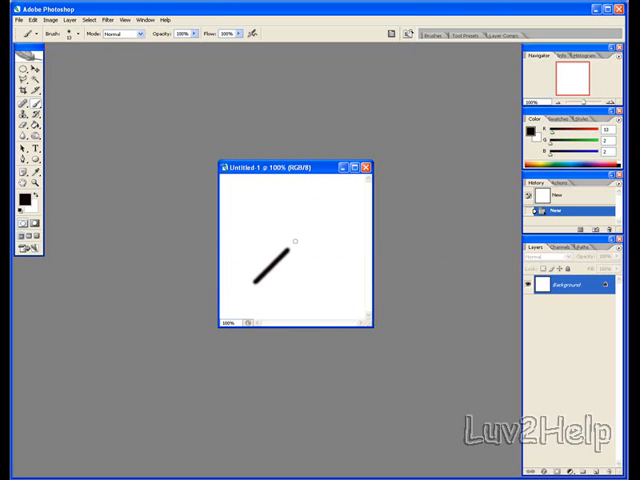
{"action": "left_click_drag", "start_coordinate": [258, 288], "coordinate": [328, 203]}
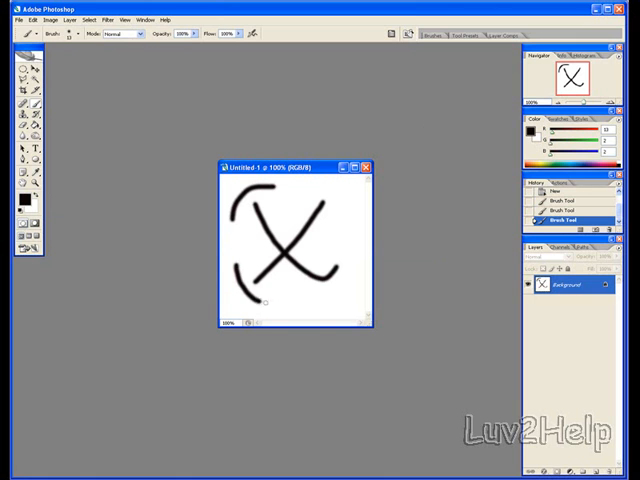
{"action": "left_click_drag", "start_coordinate": [330, 185], "coordinate": [355, 235]}
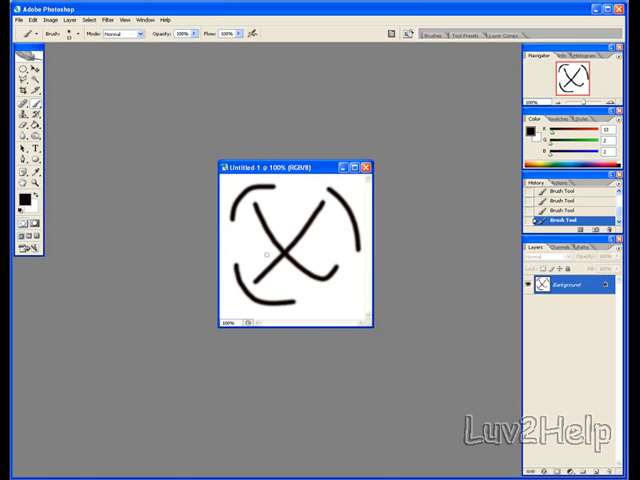
Step: Apply a zoom Radial Blur, then Find Edges, then a second zoom Radial Blur to the X
{"action": "left_click", "coordinate": [107, 19]}
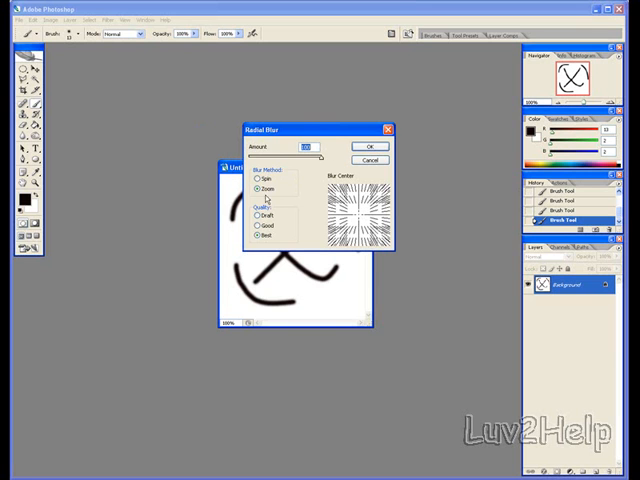
{"action": "left_click", "coordinate": [371, 146]}
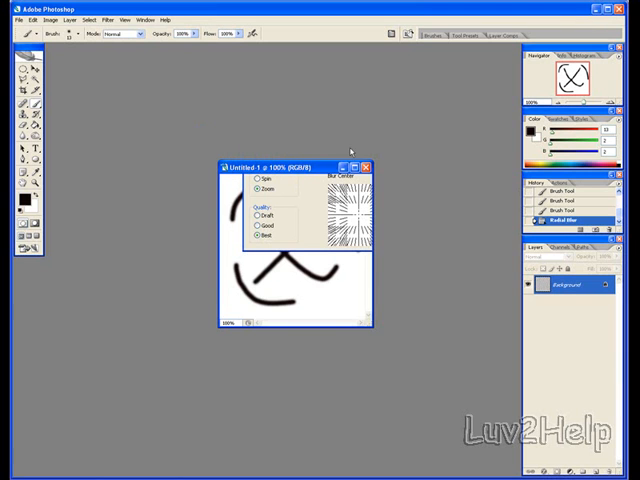
{"action": "left_click", "coordinate": [108, 19]}
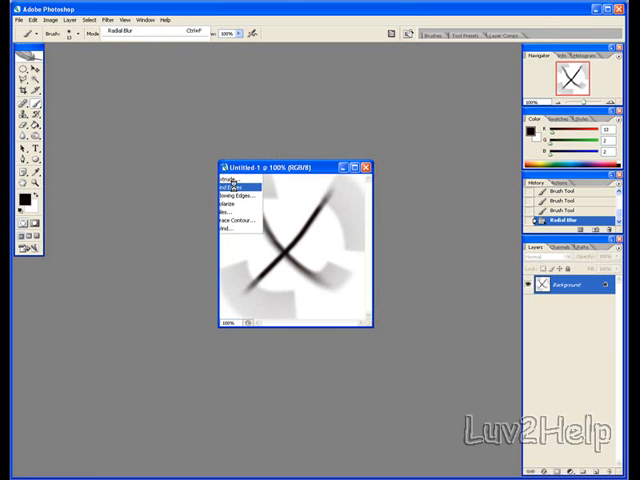
{"action": "left_click", "coordinate": [227, 195]}
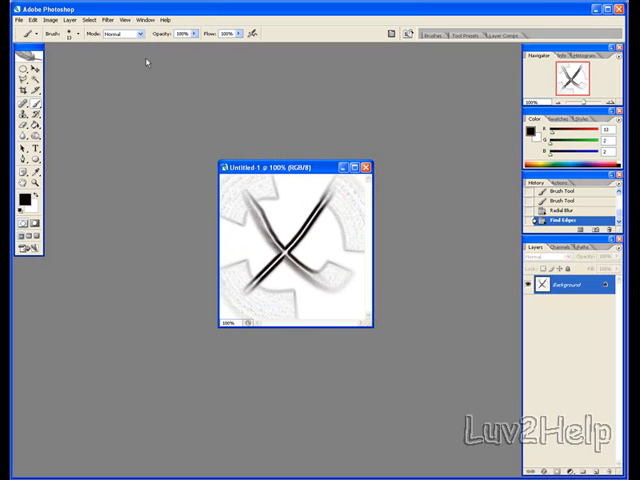
{"action": "left_click", "coordinate": [107, 19]}
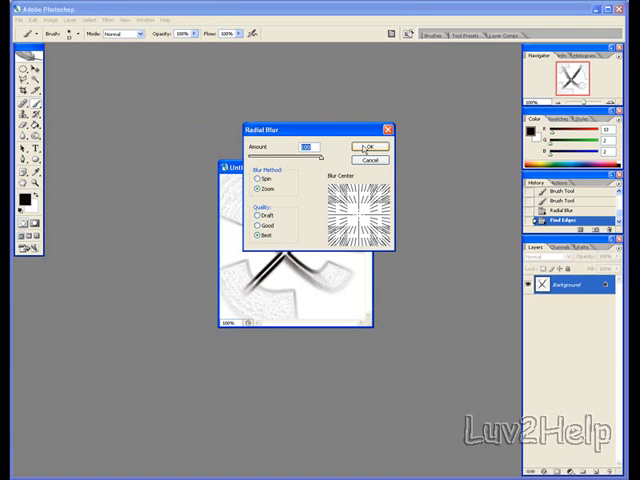
{"action": "left_click", "coordinate": [369, 147]}
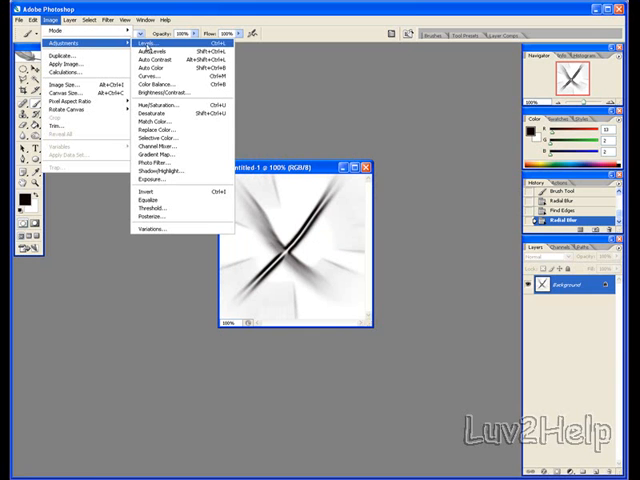
Step: Invert the image and set the foreground colour to near-white for painting over the X
{"action": "left_click", "coordinate": [142, 191]}
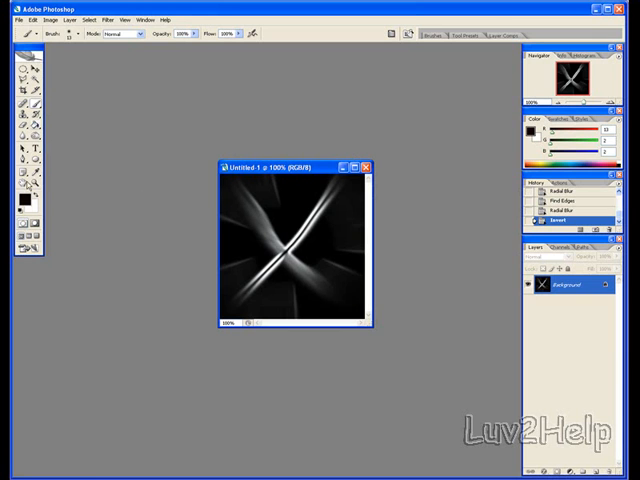
{"action": "left_click", "coordinate": [19, 199]}
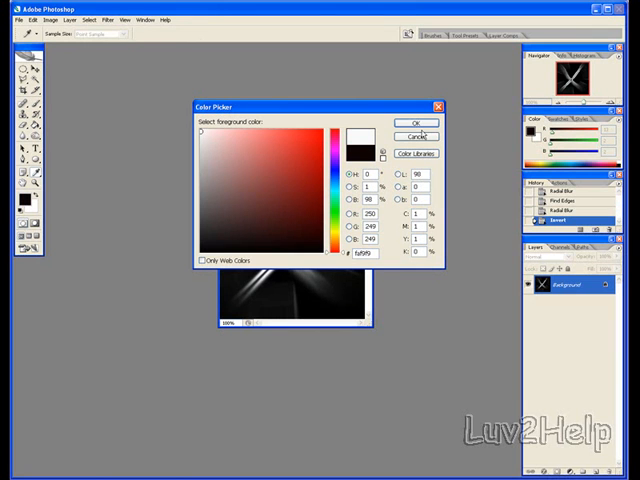
{"action": "left_click", "coordinate": [413, 122]}
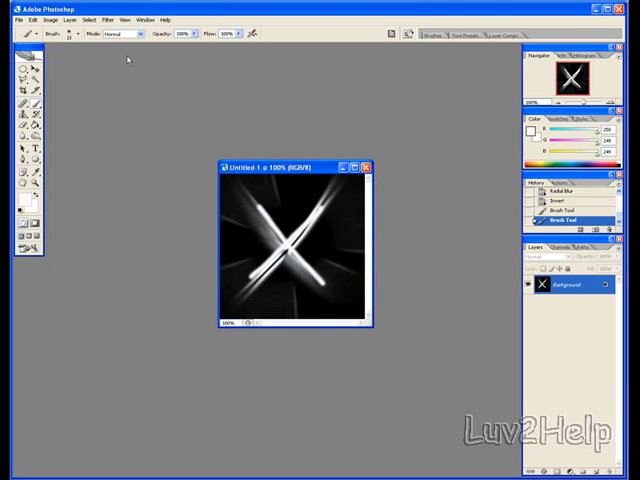
Step: Run Radial Blur, Find Edges, and Radial Blur again on the repainted X streaks
{"action": "left_click", "coordinate": [108, 19]}
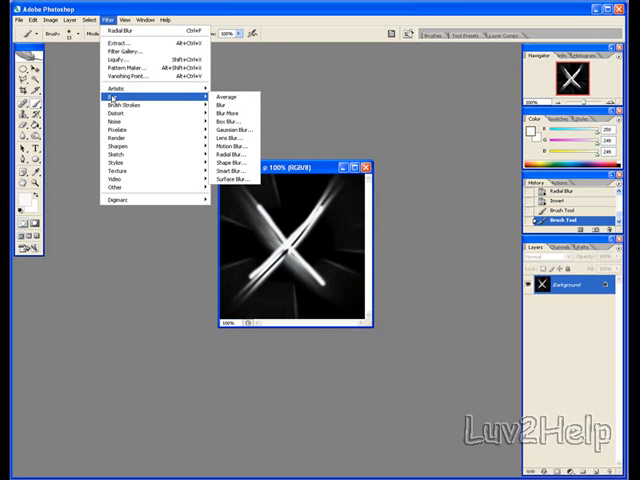
{"action": "mouse_move", "coordinate": [232, 157]}
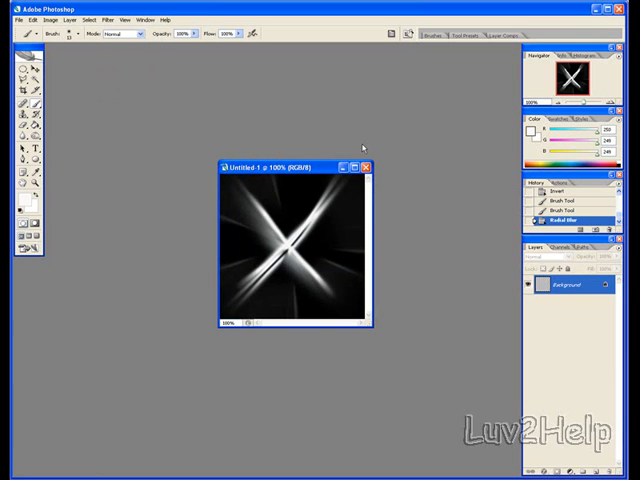
{"action": "left_click", "coordinate": [107, 19]}
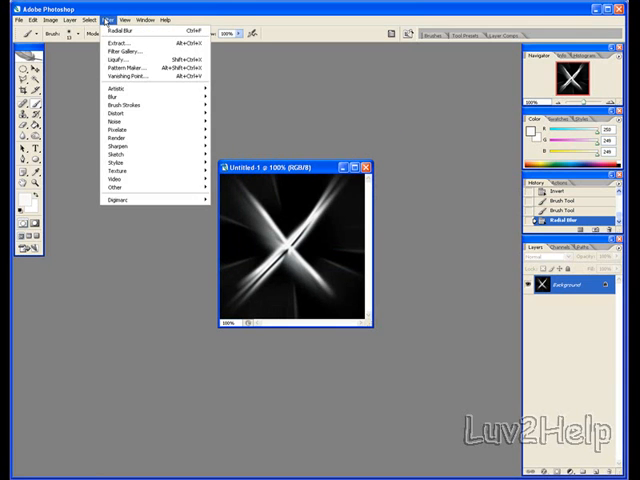
{"action": "mouse_move", "coordinate": [116, 154]}
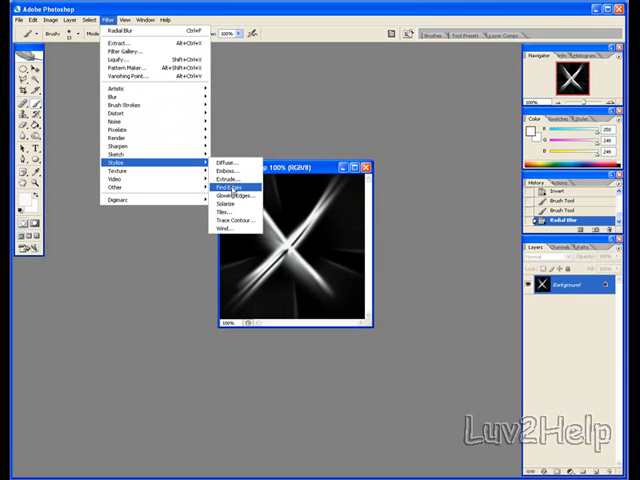
{"action": "left_click", "coordinate": [228, 188]}
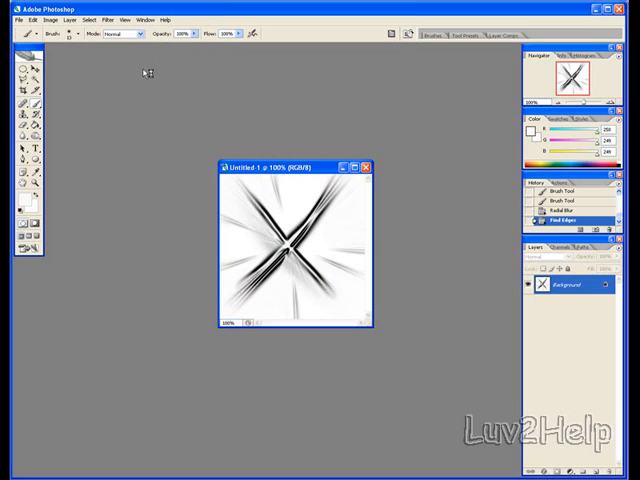
{"action": "left_click", "coordinate": [107, 19]}
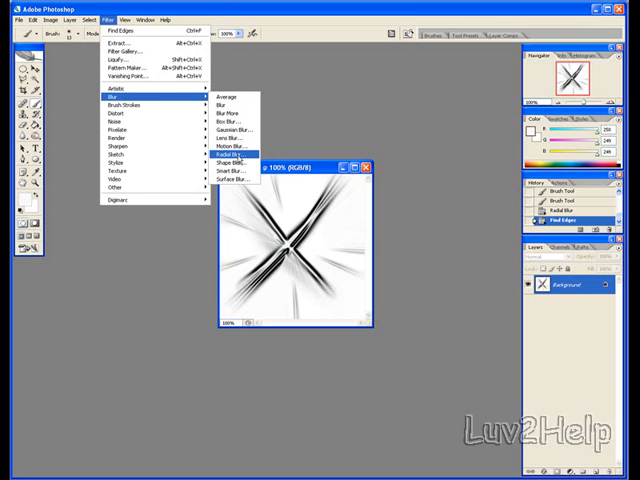
{"action": "left_click", "coordinate": [227, 162]}
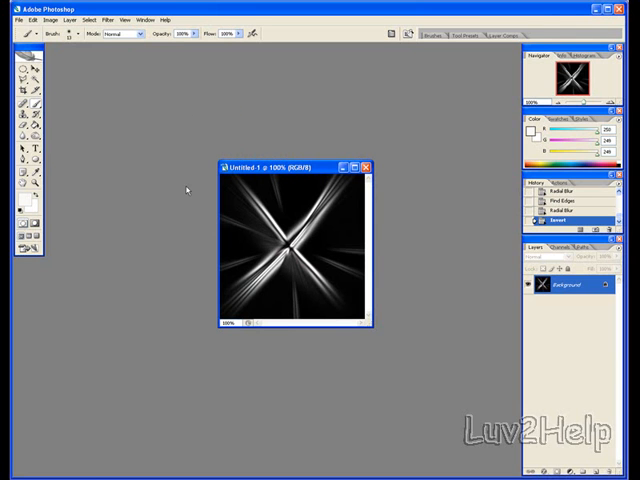
Step: Colorize the image with Hue/Saturation at Hue 227, Saturation 67, and raised Lightness
{"action": "left_click", "coordinate": [49, 19]}
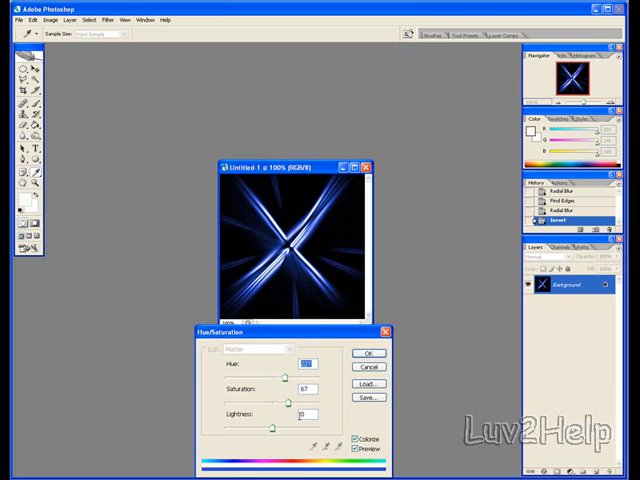
{"action": "left_click_drag", "start_coordinate": [273, 427], "coordinate": [290, 427]}
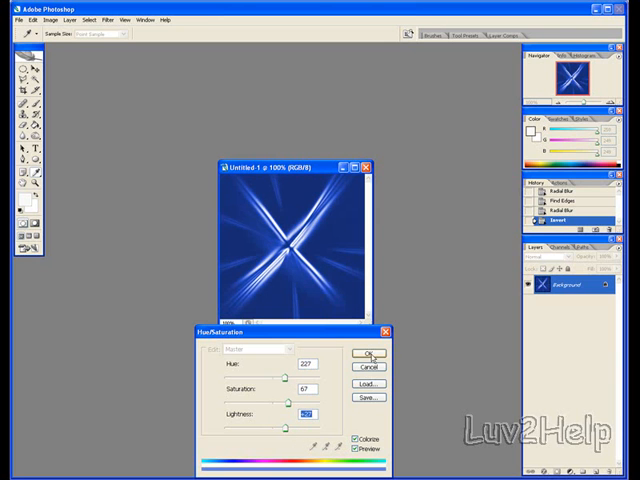
{"action": "left_click", "coordinate": [369, 357]}
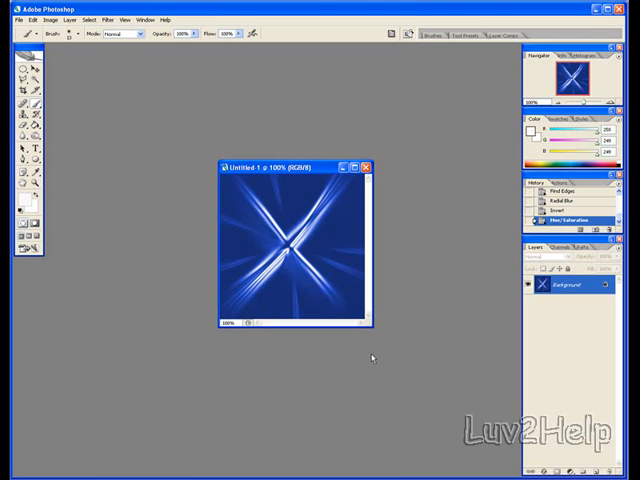